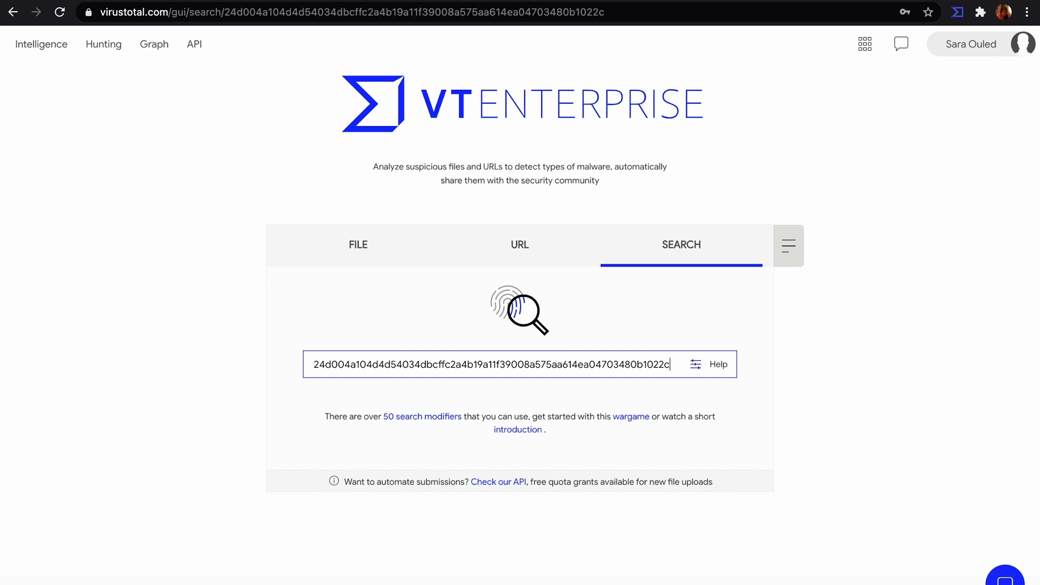
Step: Run the search for the pasted WannaCry SHA-256 hash to load its detection report
key("Enter")
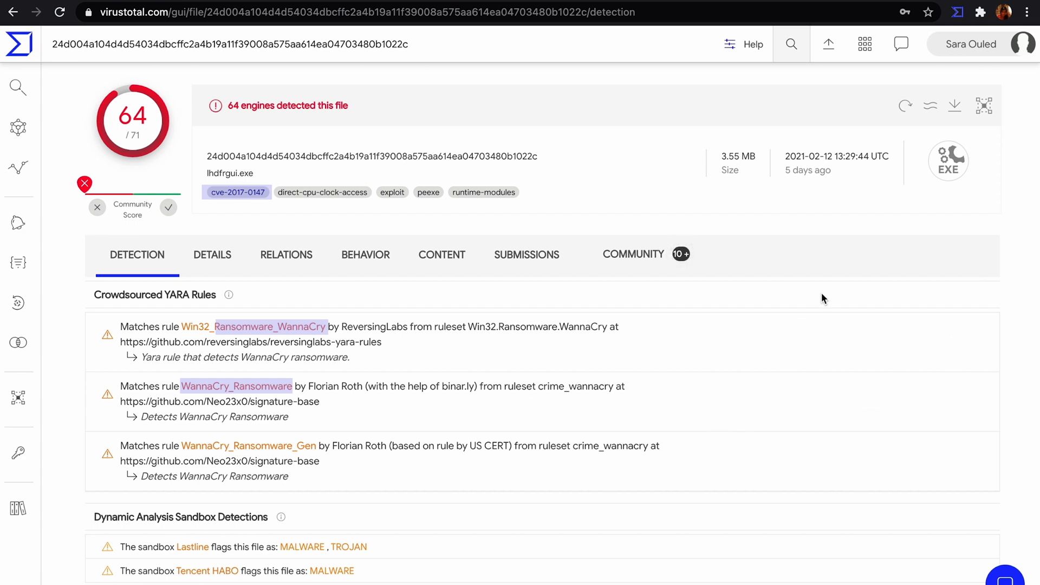
mouse_move(873, 265)
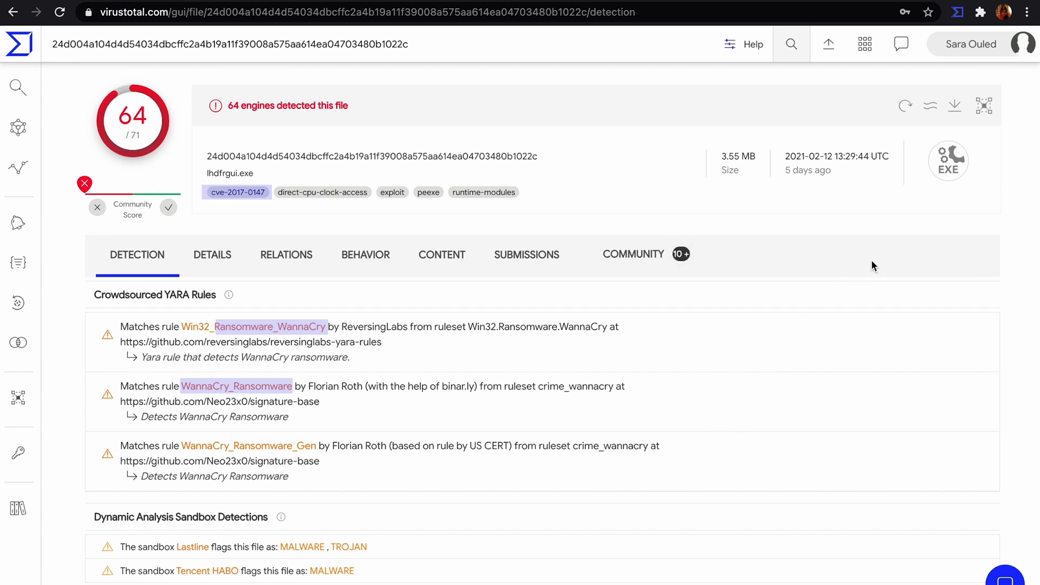
mouse_move(929, 105)
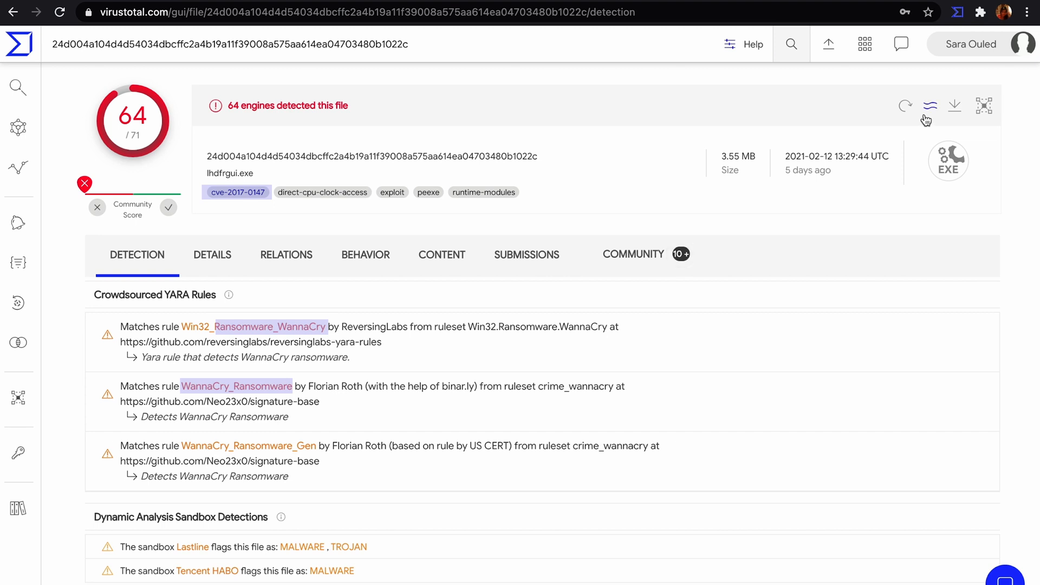
mouse_move(929, 105)
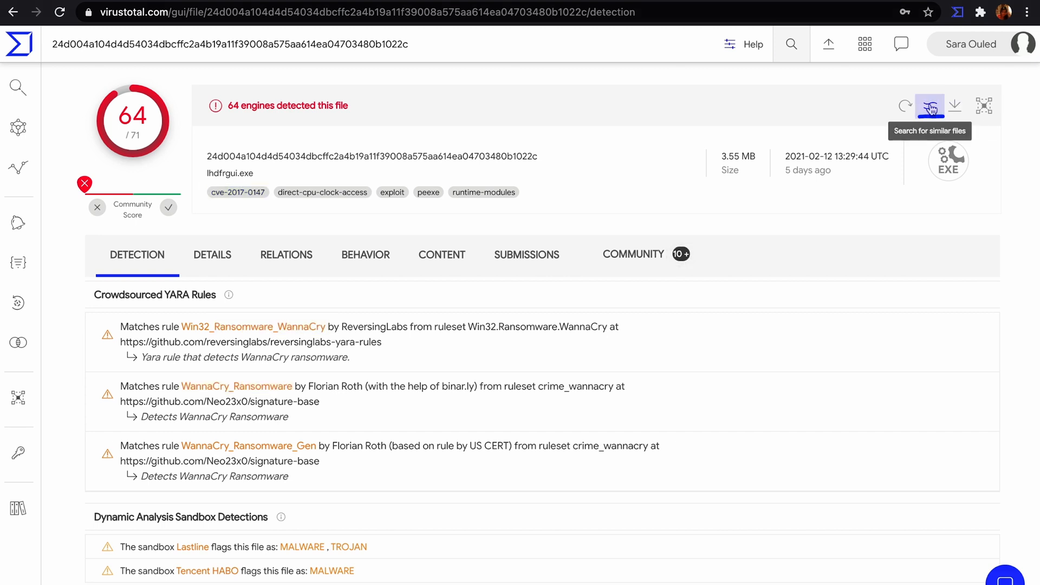
Step: Find files similar to the sample by VirusTotal Jujubox sandbox behaviour
left_click(929, 105)
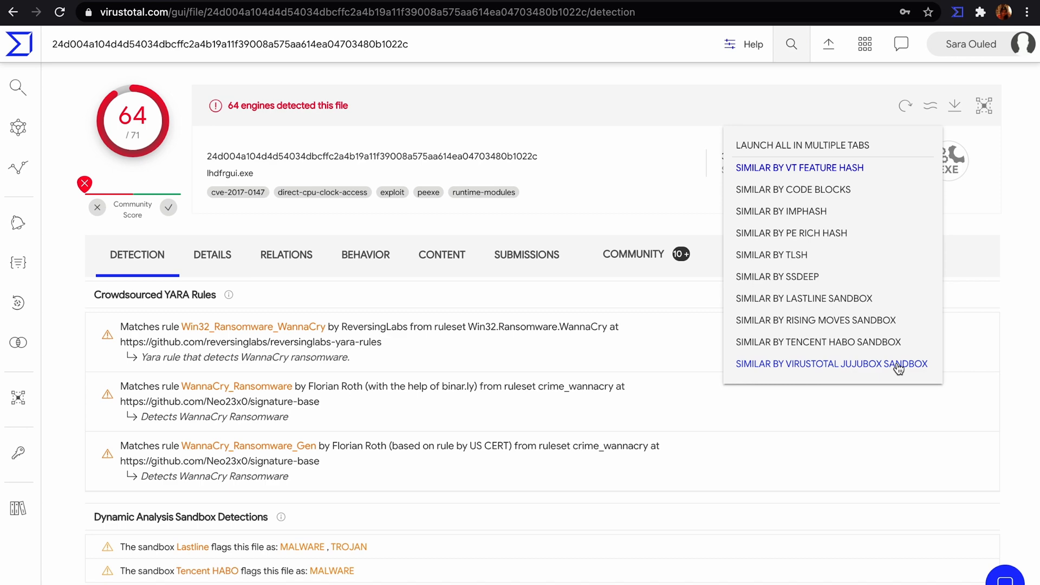
left_click(832, 363)
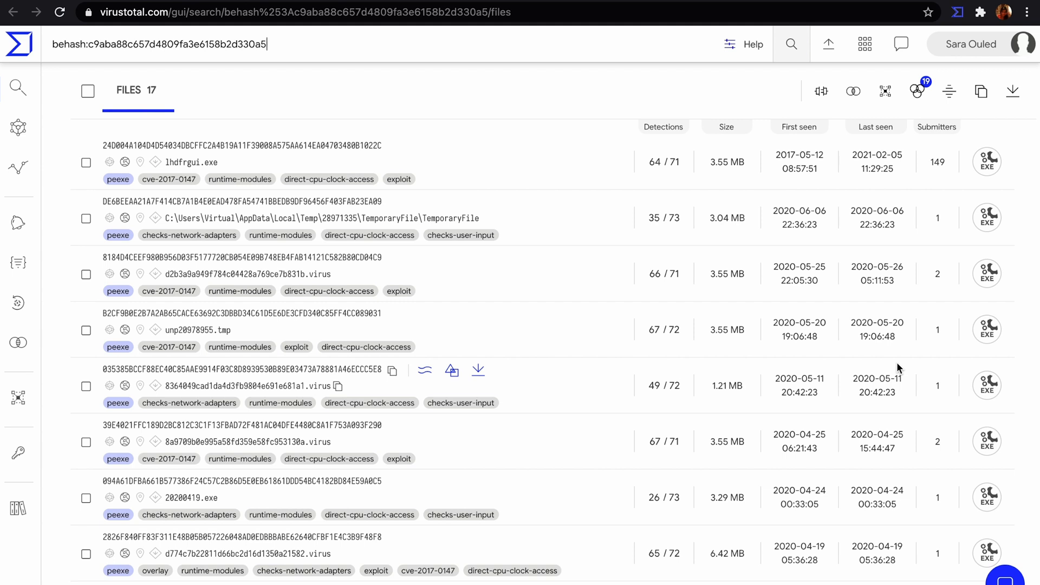
mouse_move(255, 273)
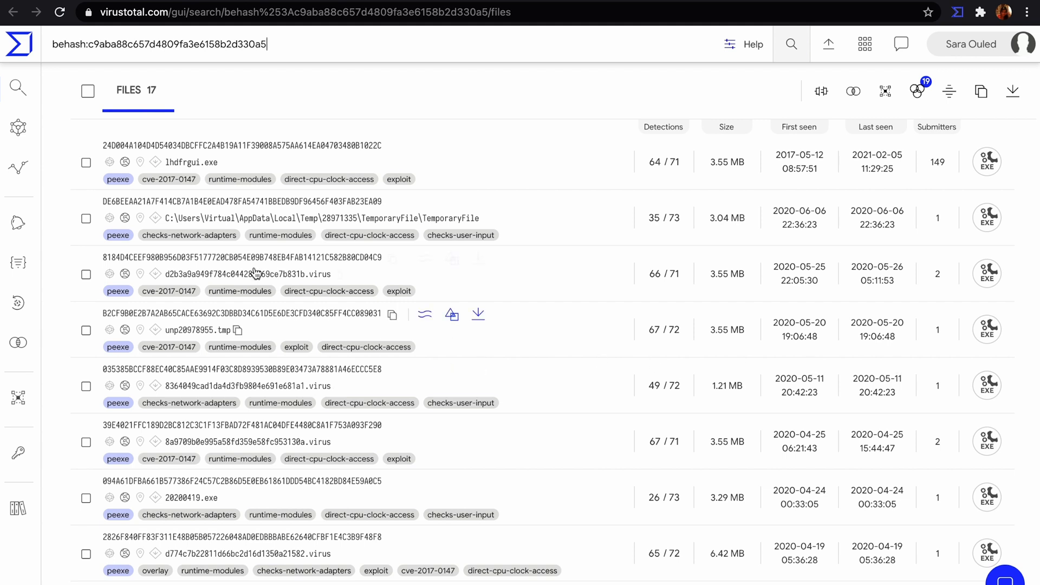
mouse_move(90, 175)
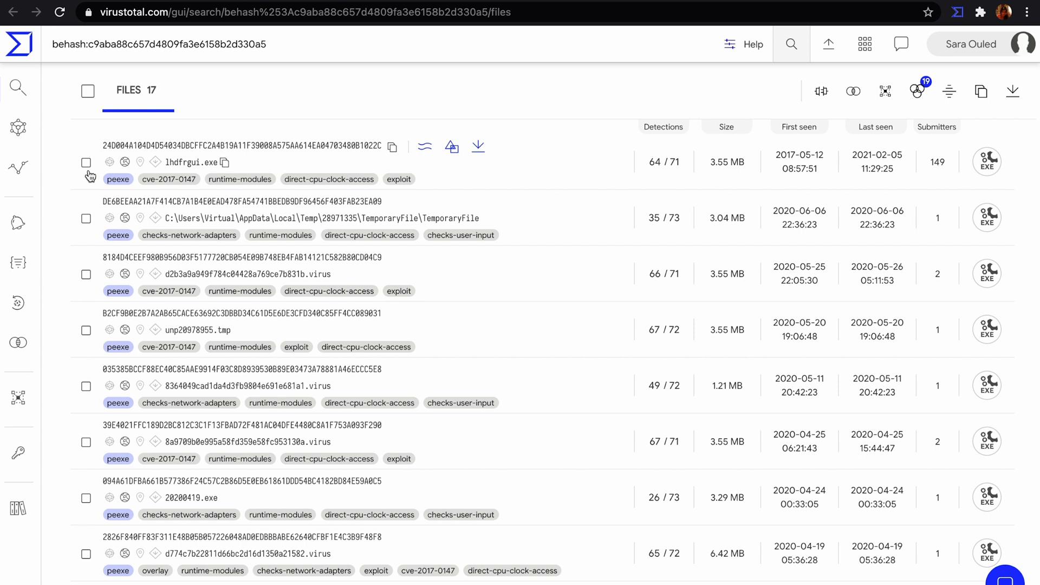
Step: Tick the original WannaCry sample in the 17-file behash results list
left_click(86, 163)
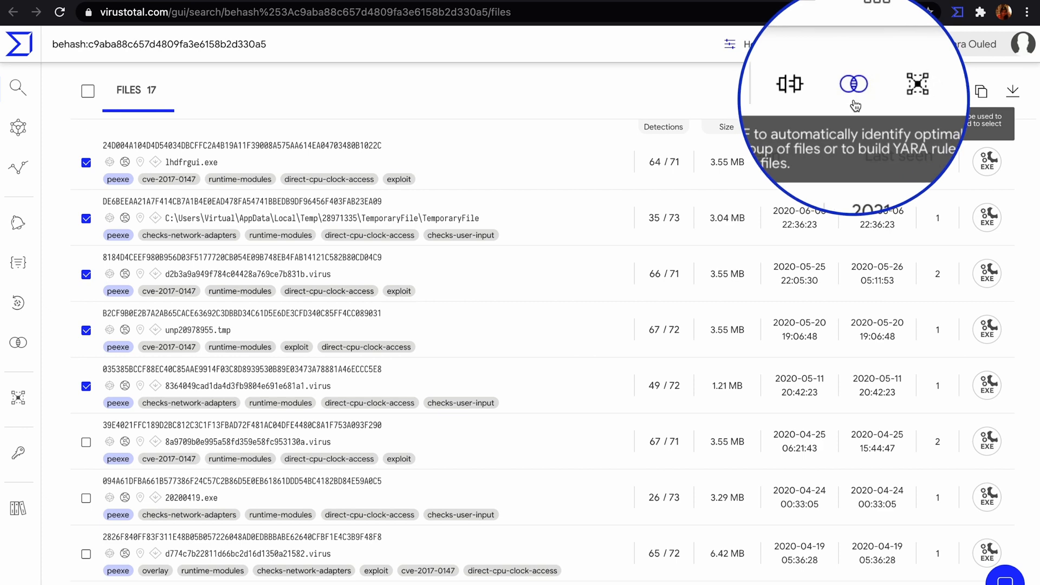
Step: Run VT Diff on the five marked files and select all five shared byte patterns
left_click(853, 84)
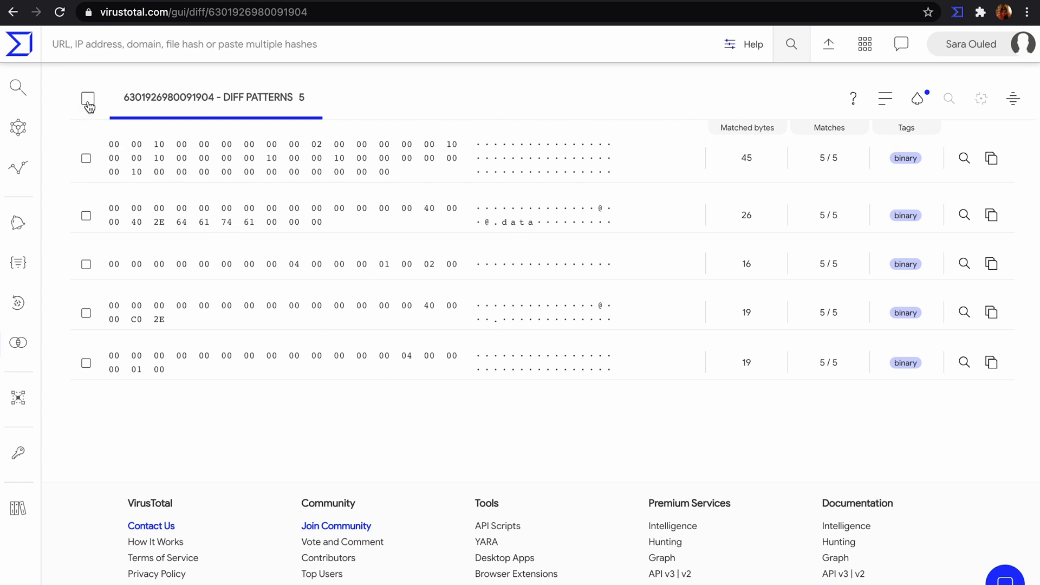
left_click(87, 98)
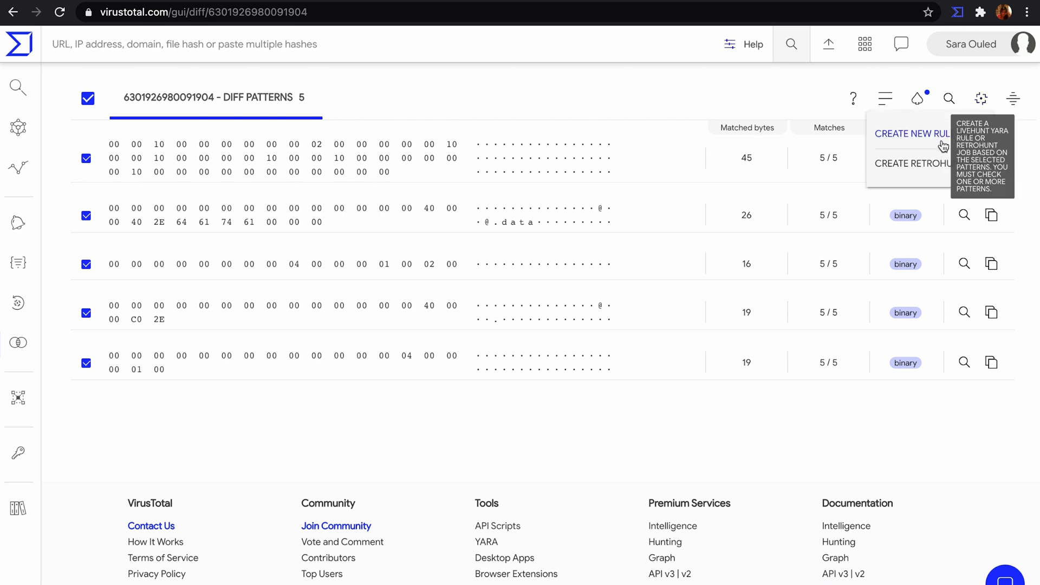
mouse_move(941, 163)
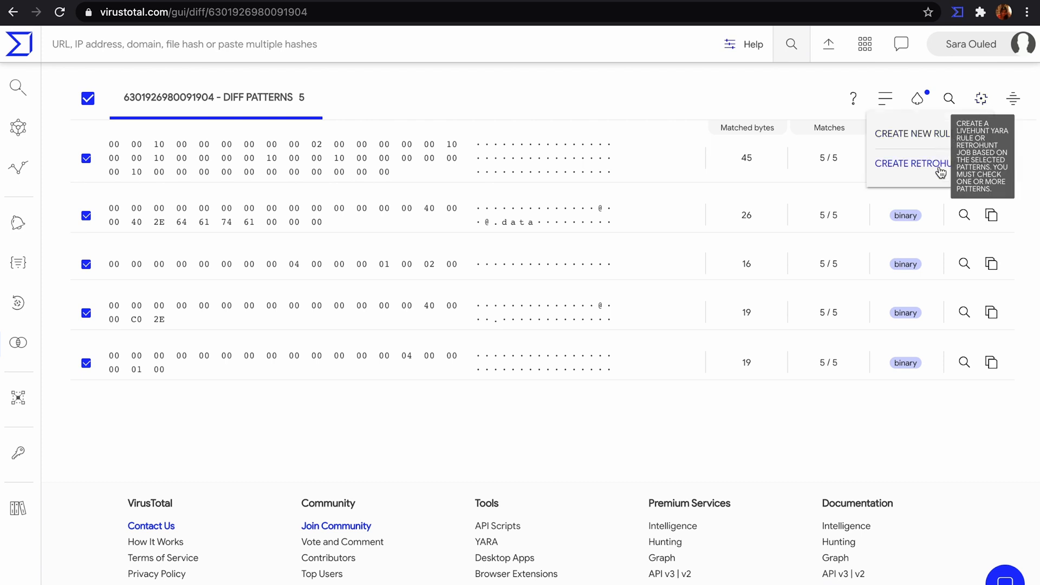
mouse_move(940, 141)
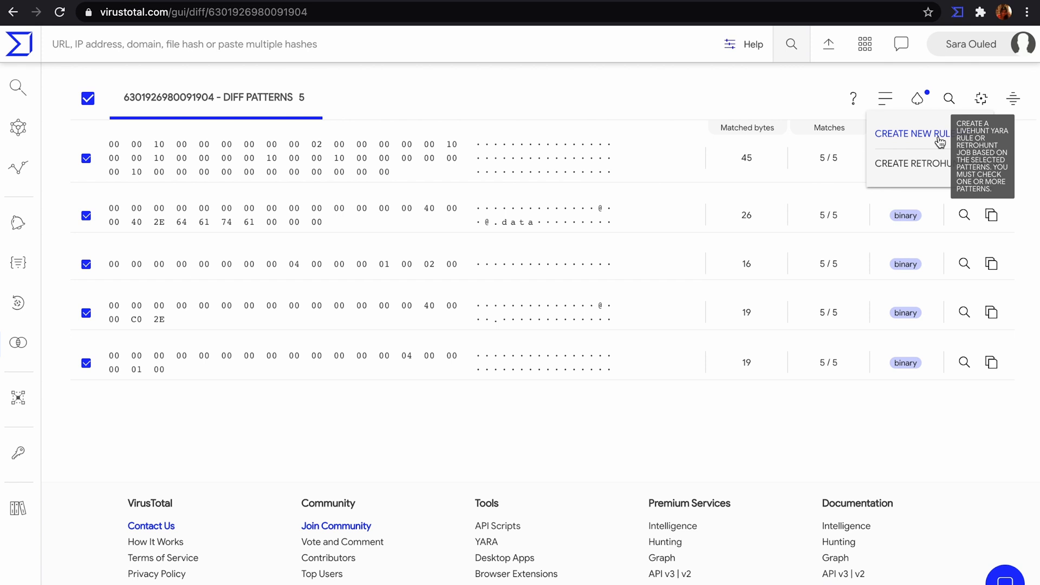
Step: Create a Livehunt YARA ruleset named 'test' from the selected patterns and save it
left_click(912, 133)
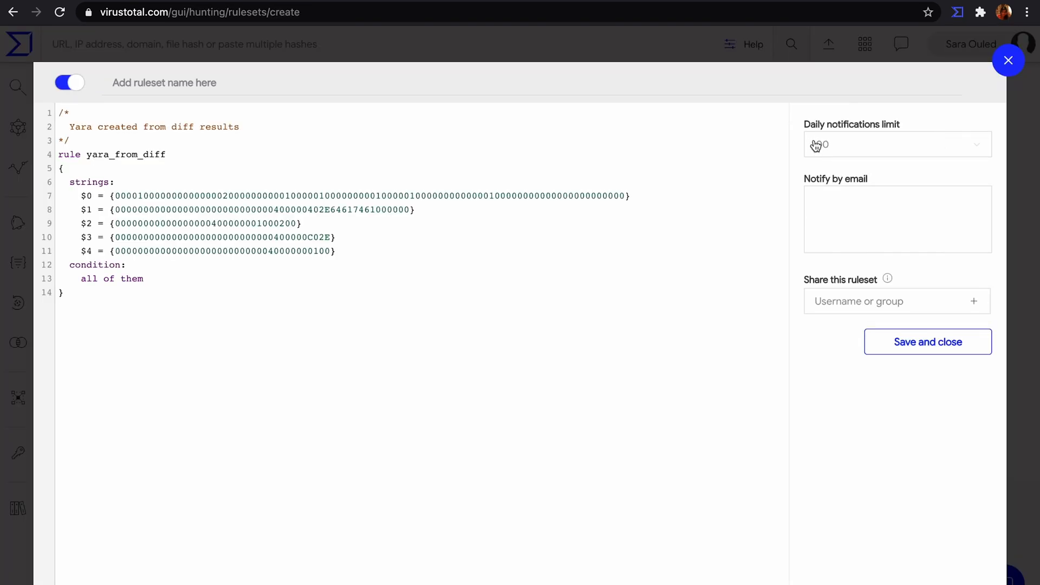
type("test")
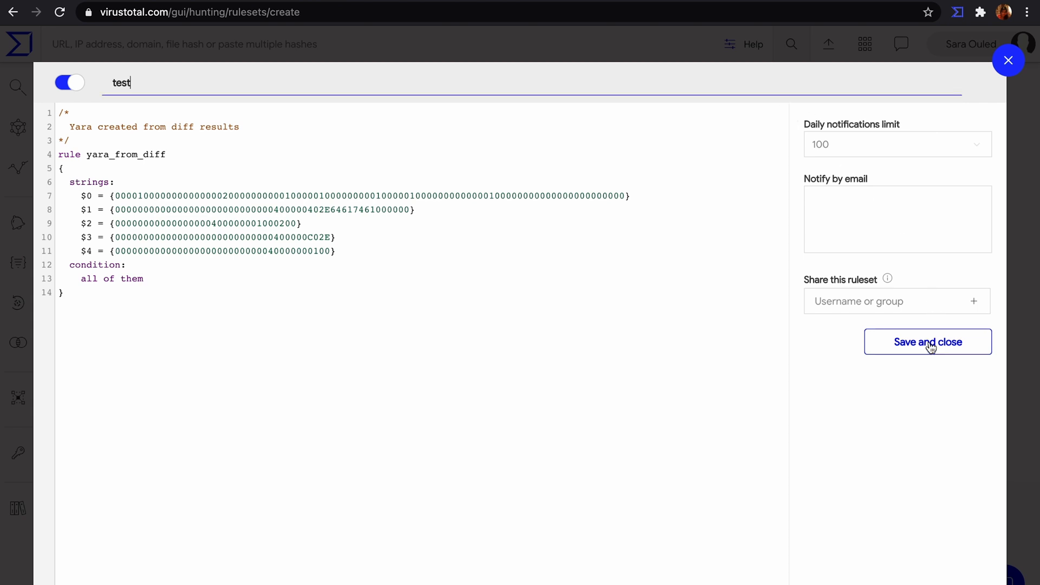
left_click(926, 341)
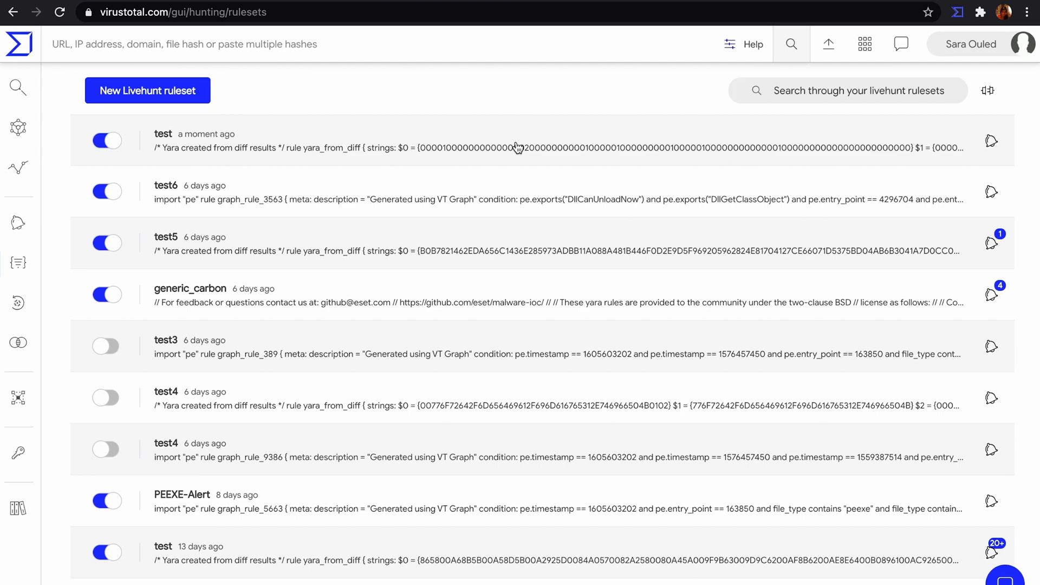